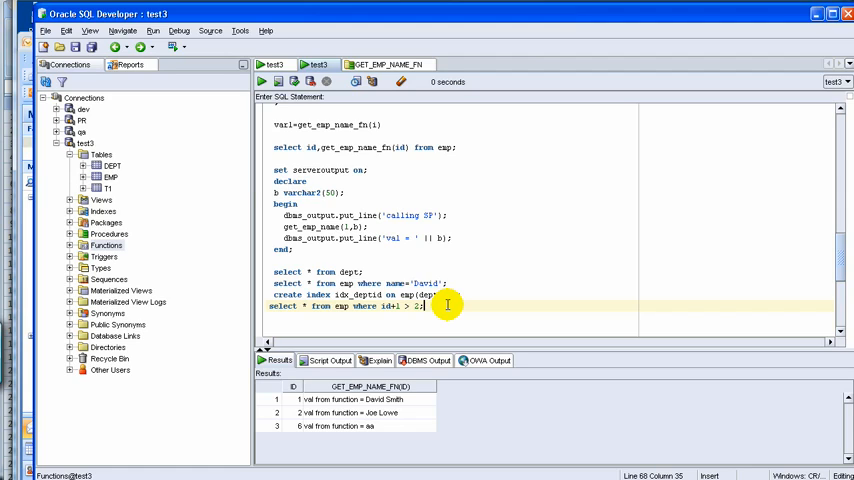
Step: Clear part of the id condition and select the whole last query line for rewriting
type("=")
key("Return")
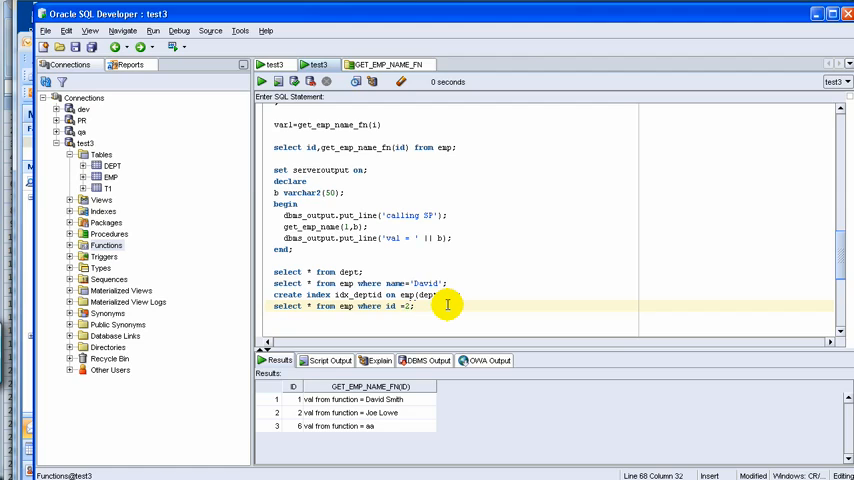
triple_click(340, 306)
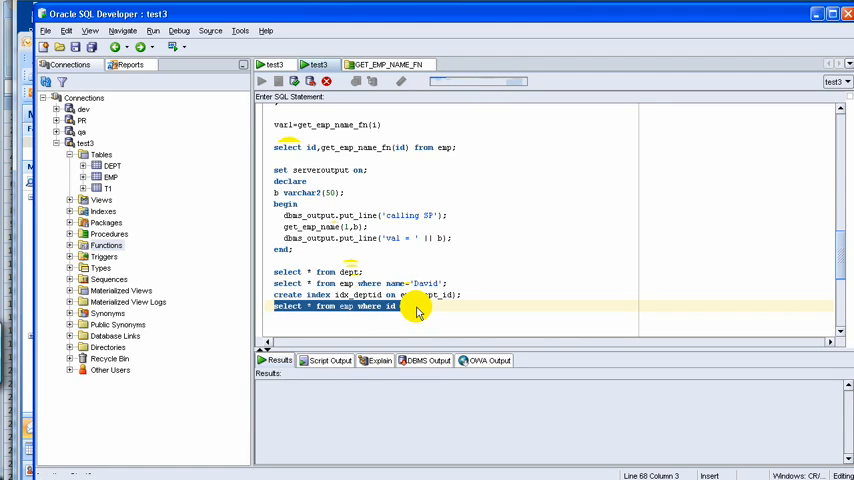
Step: Run the emp query with id=2, then start rewriting its WHERE clause on fname
left_click(260, 80)
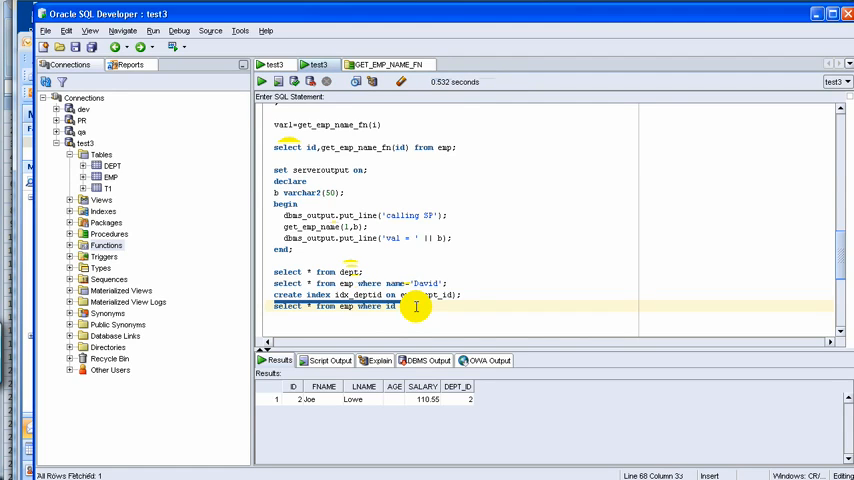
type("=2;")
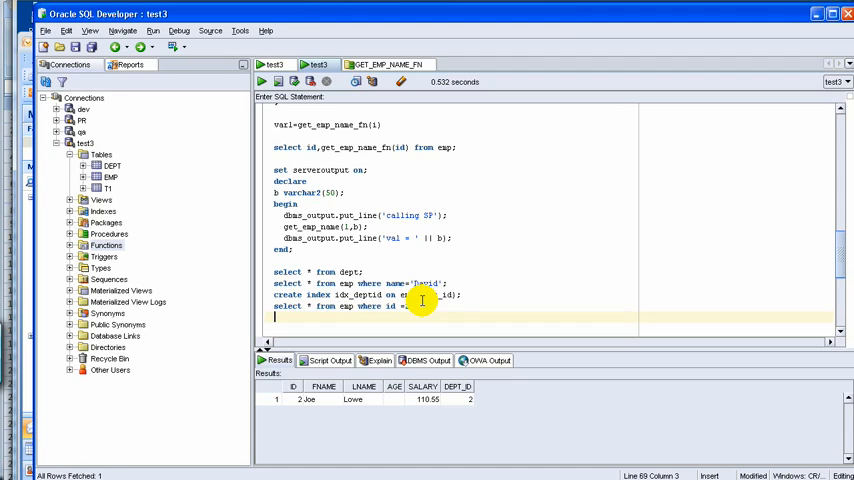
type("selec")
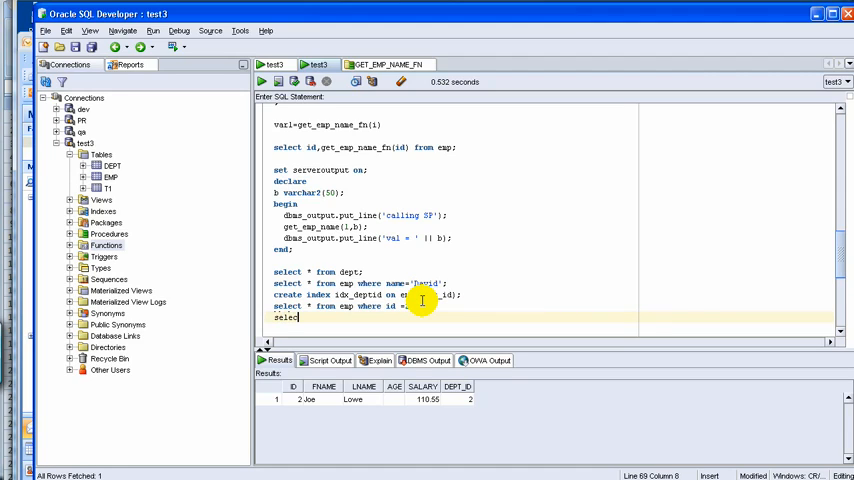
key("BackSpace")
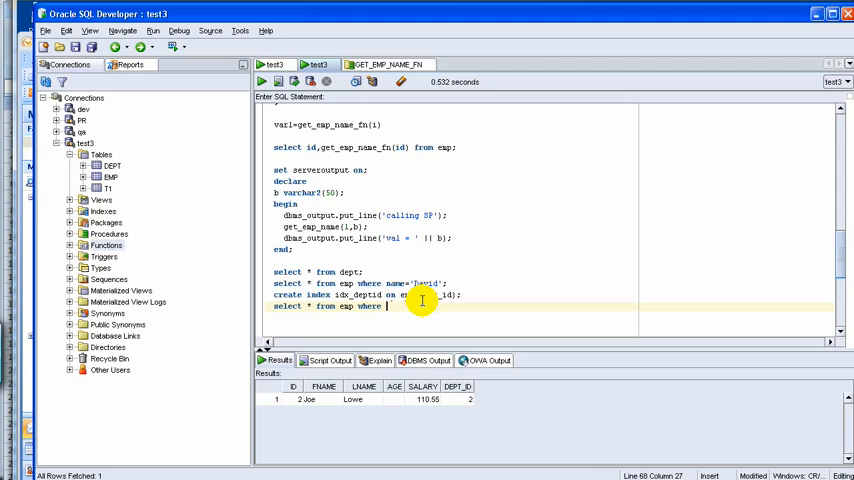
type("fname='David")
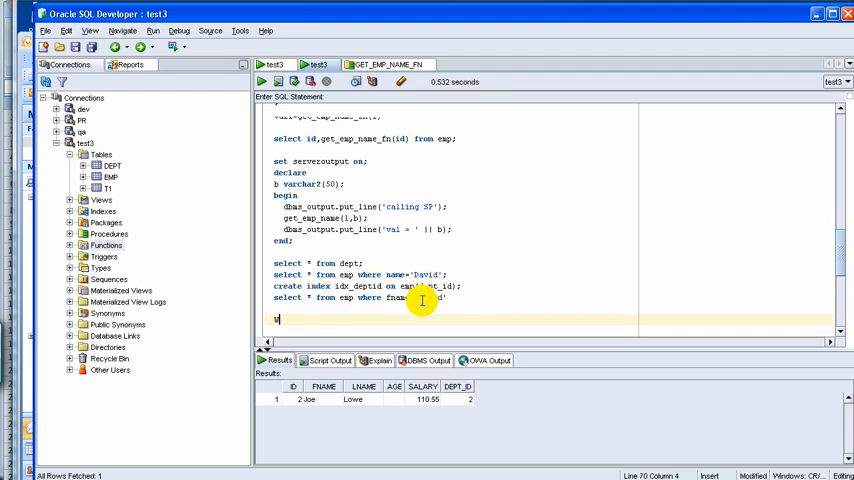
Step: Note 'Which situation to create index:', 'Selectivity:' and 'Gender: M, F' below the queries
type("Which sit")
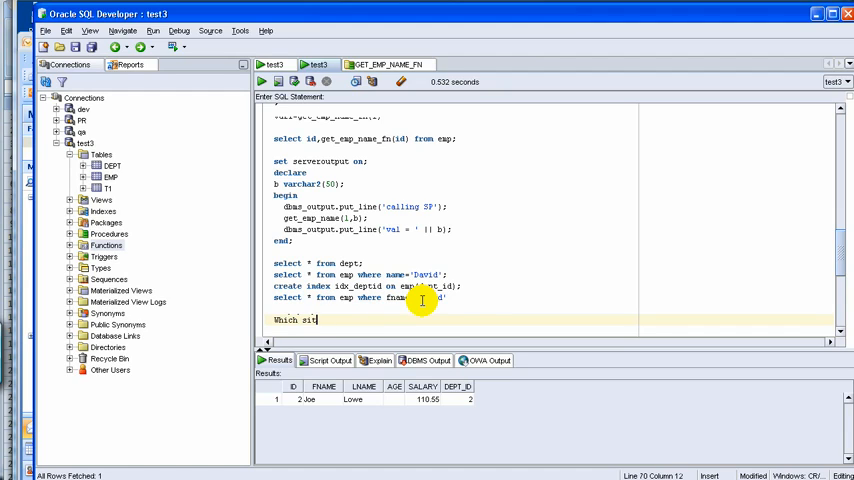
type("uation to create ind")
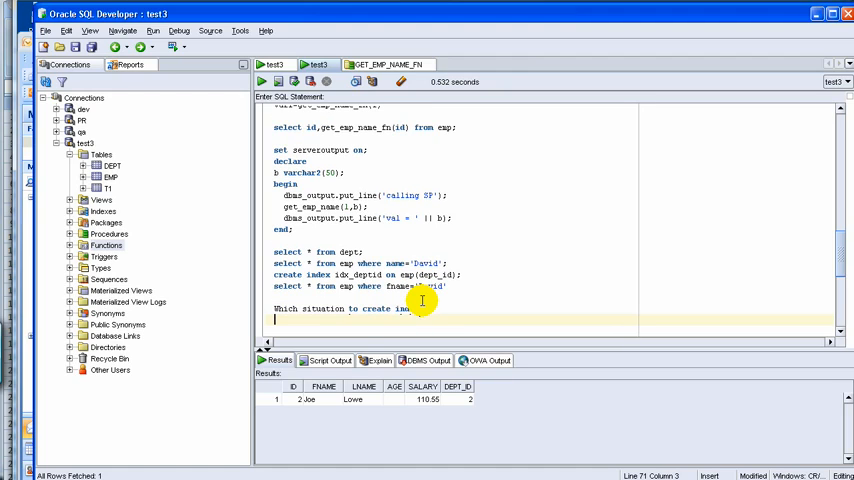
type("Selectivit")
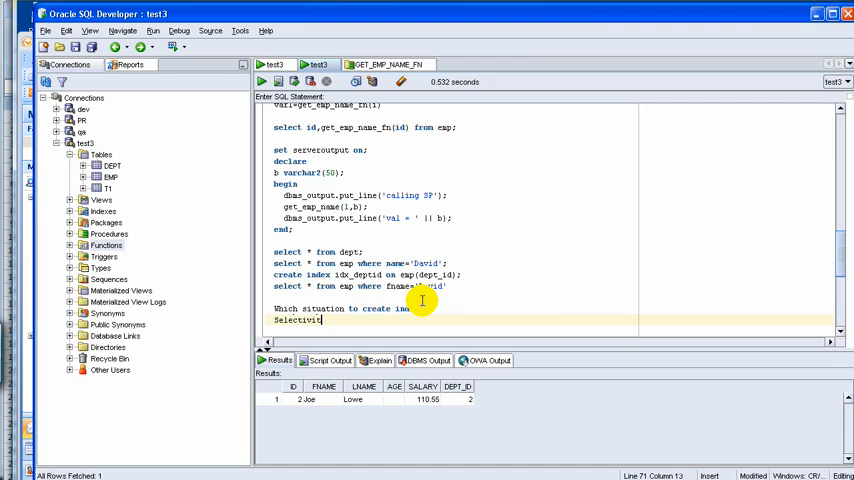
type("y:")
type("Gen")
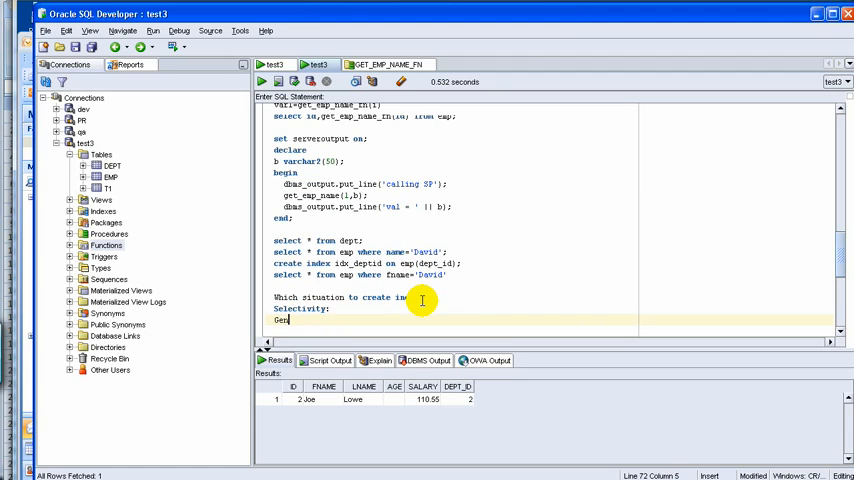
type("der:")
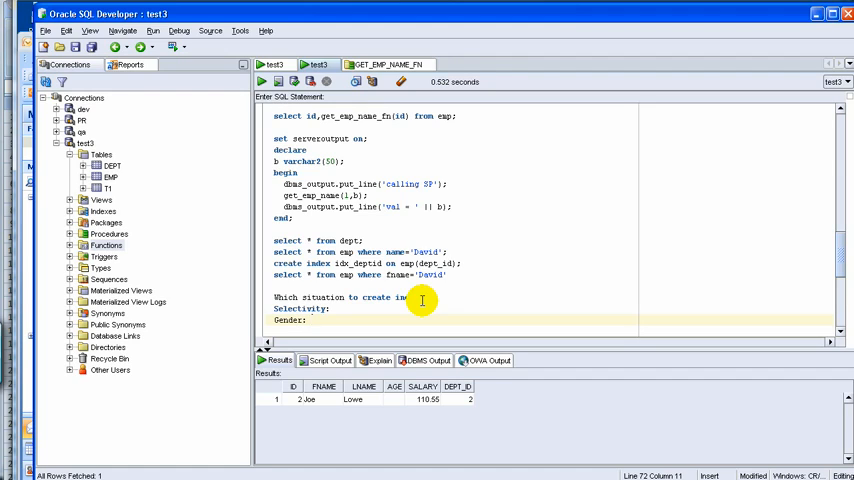
type("M, F")
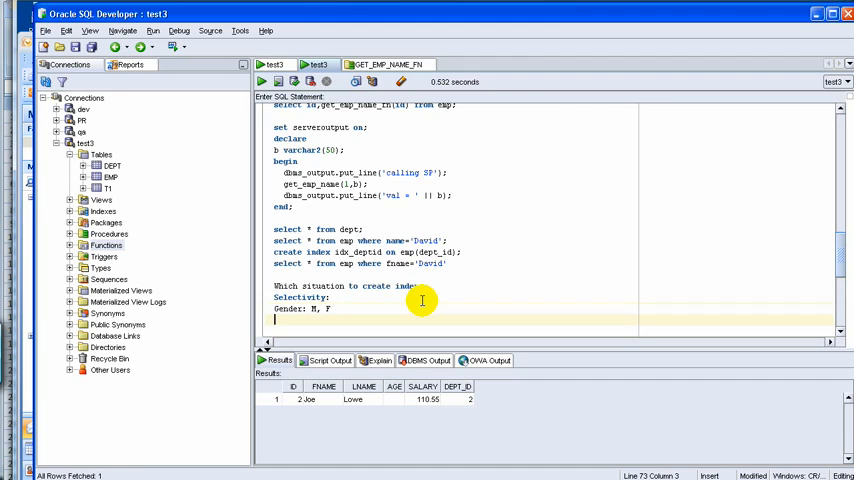
Step: Add an emp_id line and an 'emp_state, 100,' selectivity example, removing the stray 5
type("id")
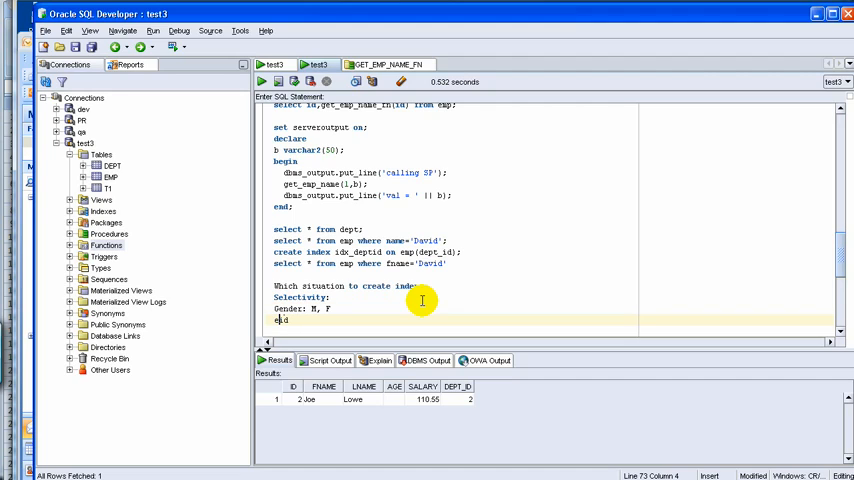
type("mp_id")
type("emp_state")
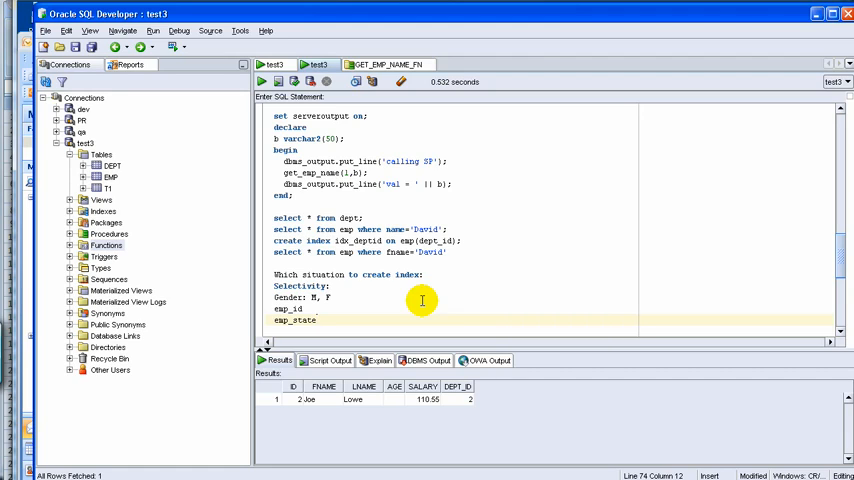
type(",")
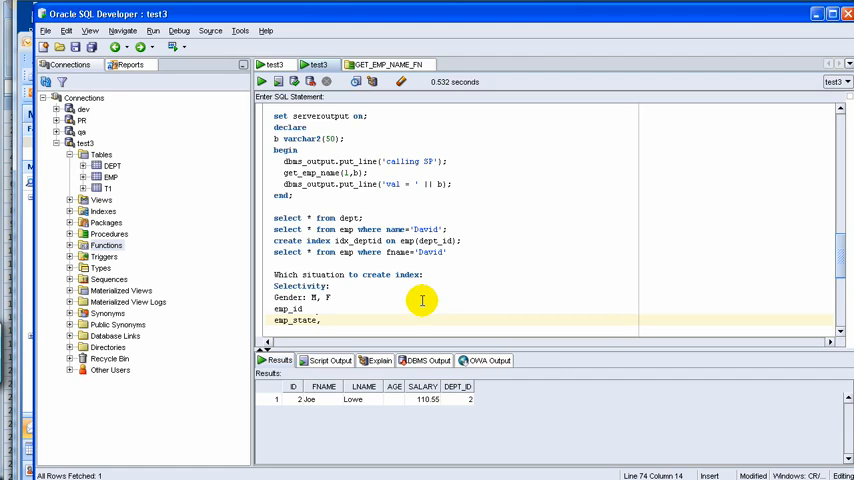
type("100,")
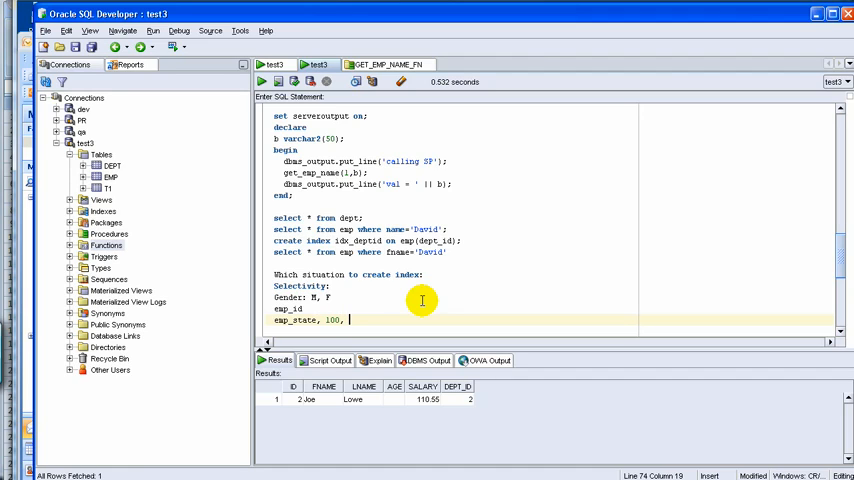
type("10")
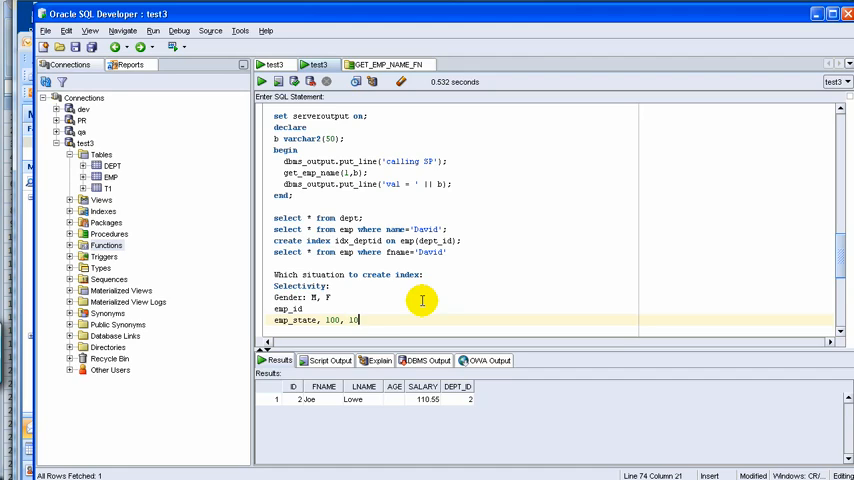
key("Backspace")
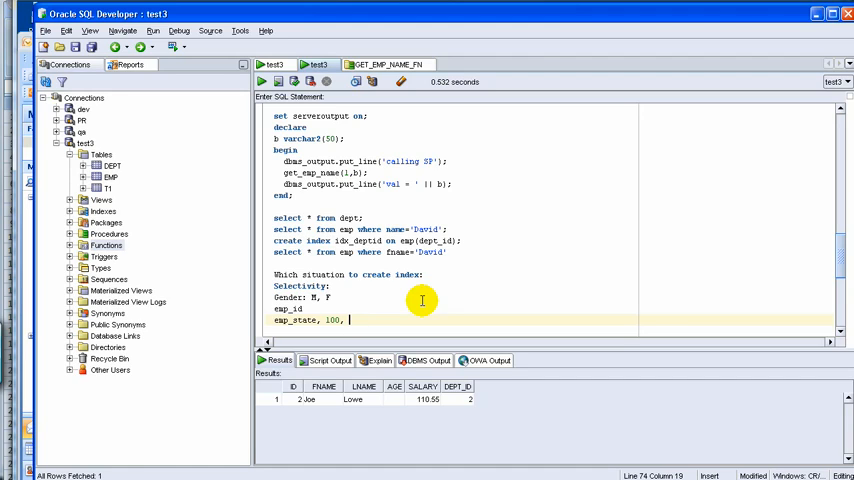
type("5")
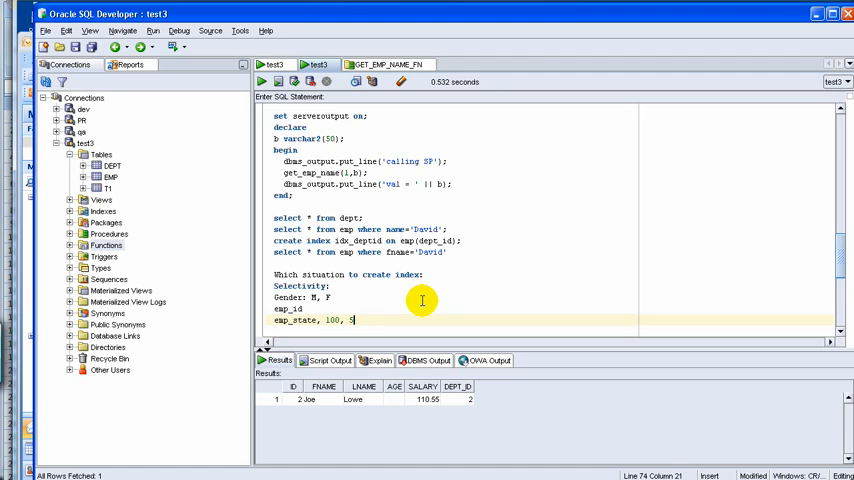
key("Backspace")
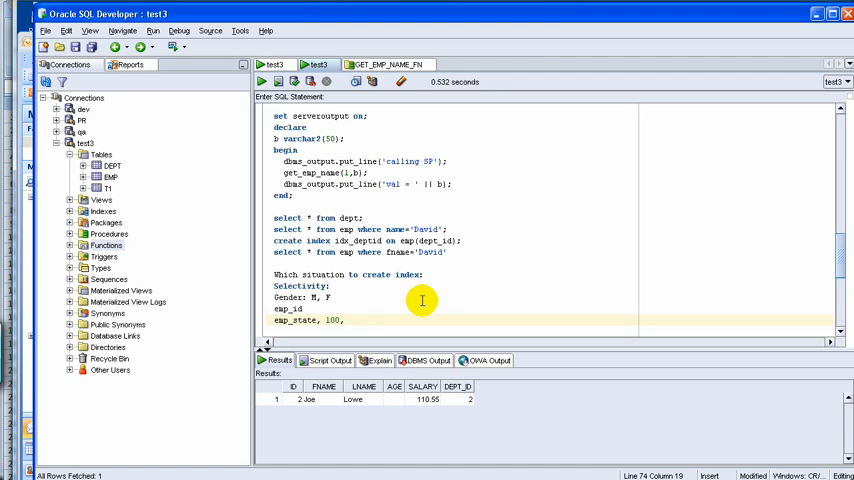
type("5")
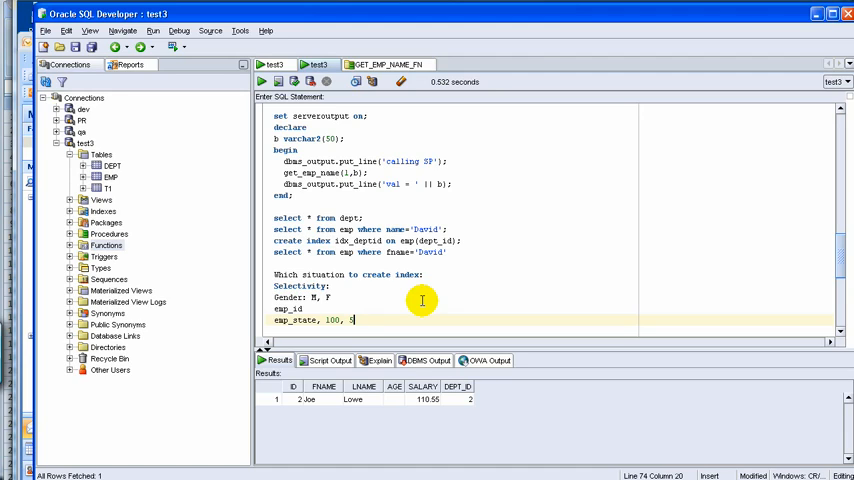
key("Backspace")
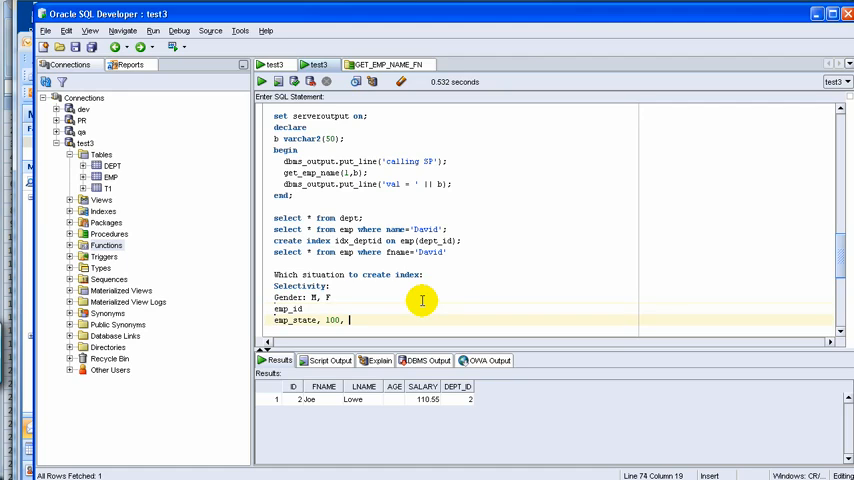
Step: Extend the idx_deptempid index on emp to cover emp_id alongside dept_id
type(",")
key("Return")
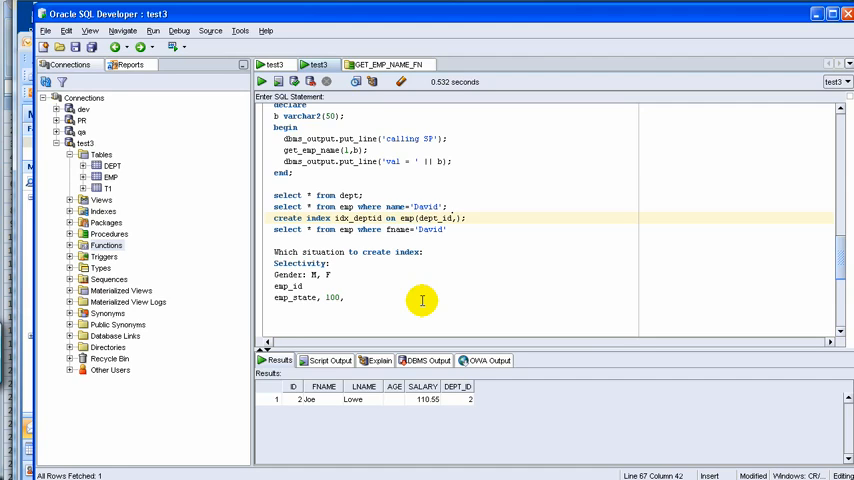
type("emp_")
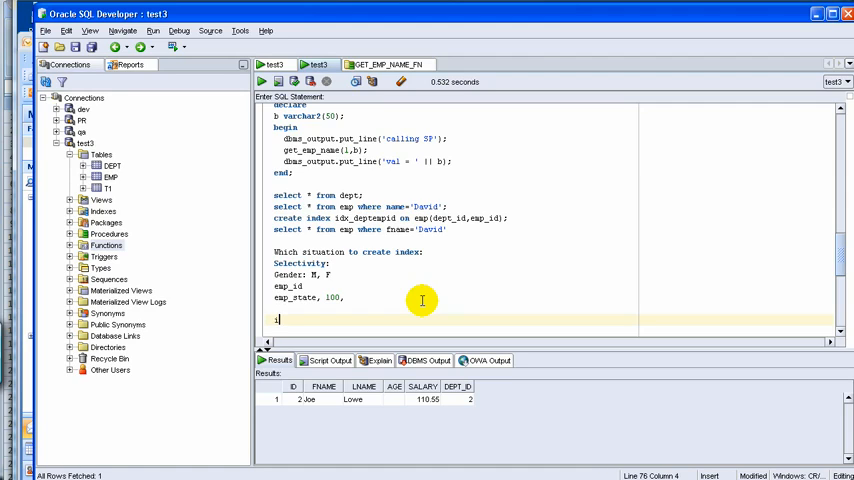
Step: Note 'idex col value, physical add of row' with entries 1,addr1 and 2,addr2
type("idex col w")
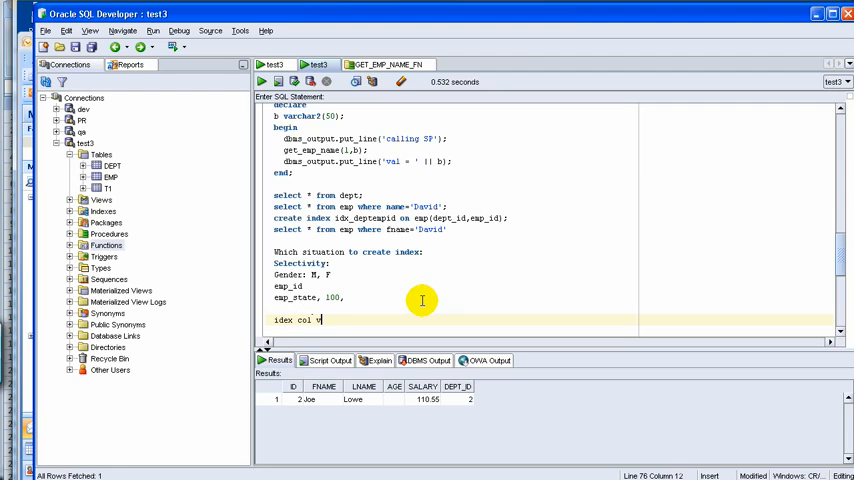
type("alue, physical add")
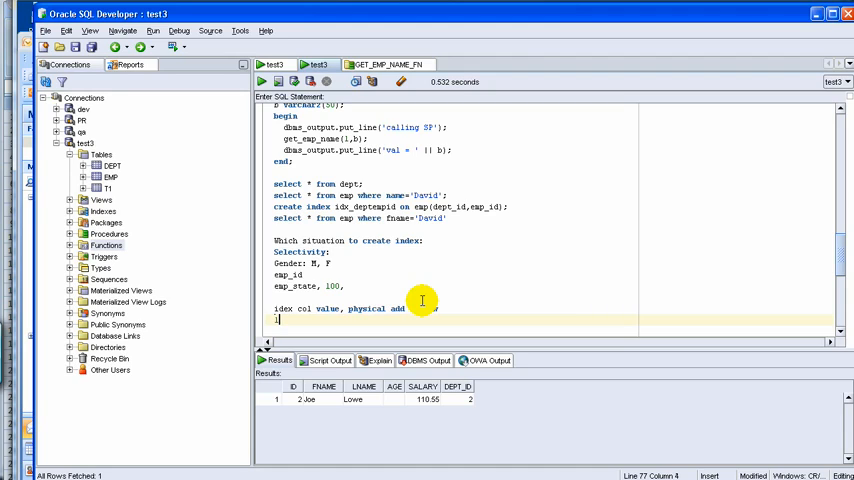
type("1,addr1")
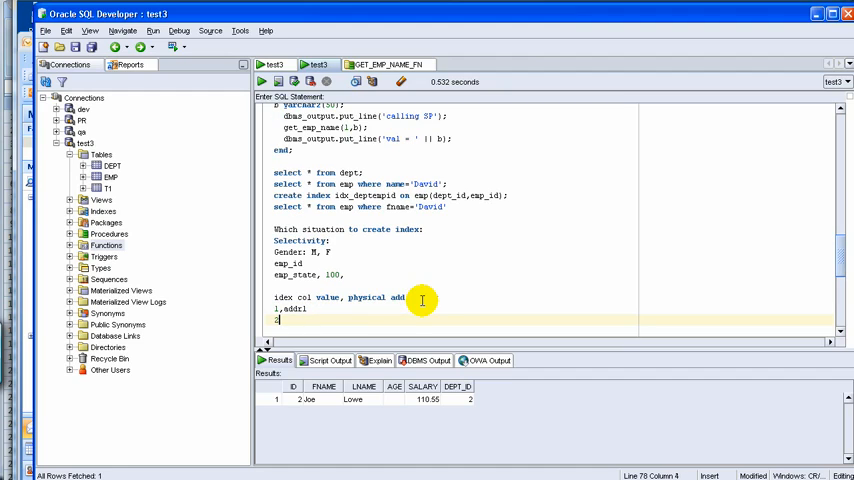
type("2,addr1")
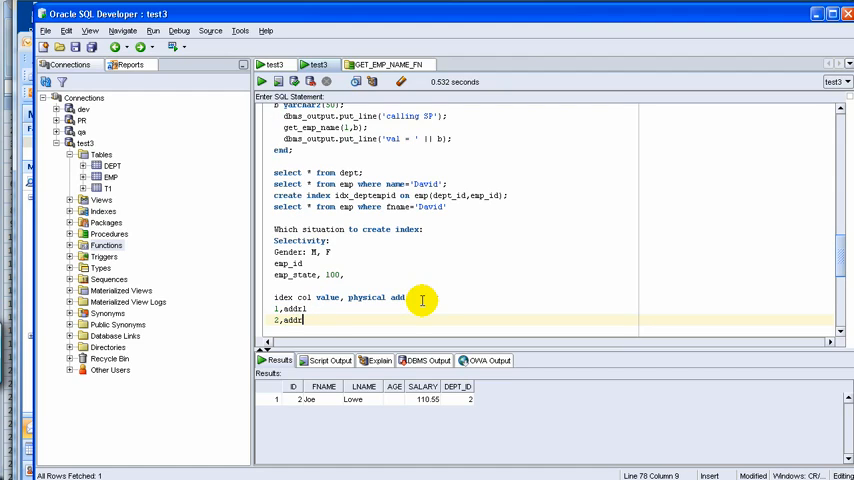
type("2")
left_click(344, 298)
type(" of row")
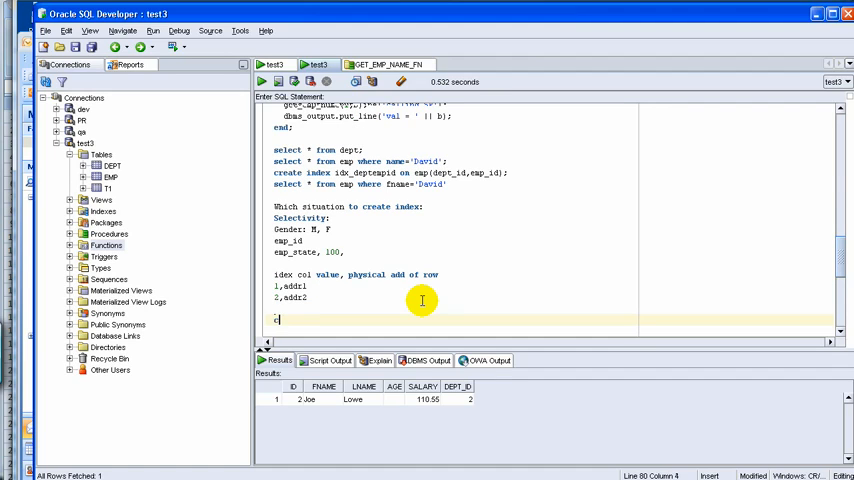
Step: Write 'Analyze emp compute statistics;' and an ALTER INDEX ... REBUILD COMPUTE STATISTICS line
type("compute s")
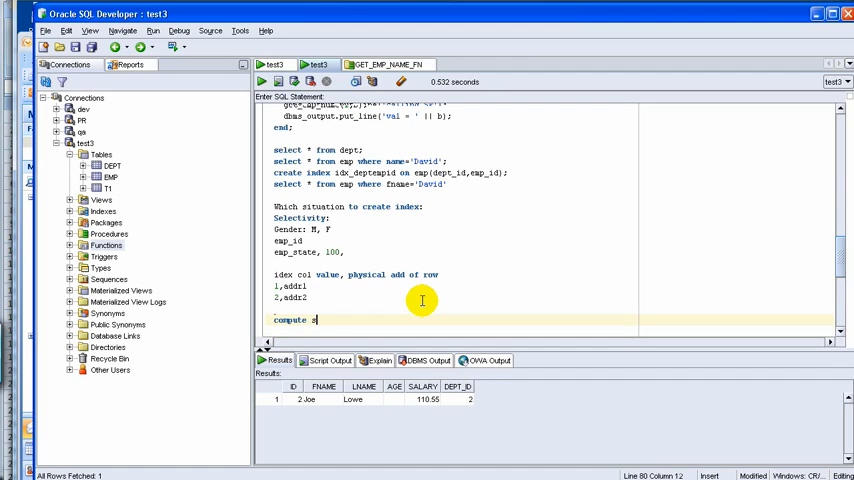
type("tatistics")
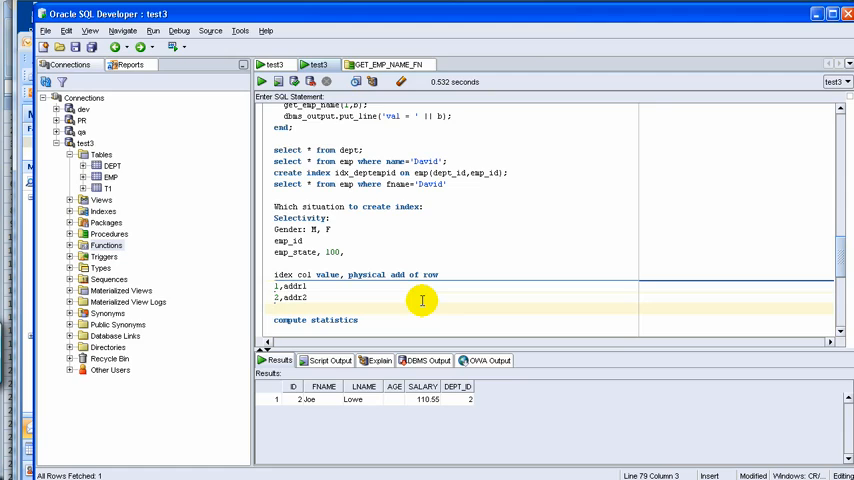
type("a")
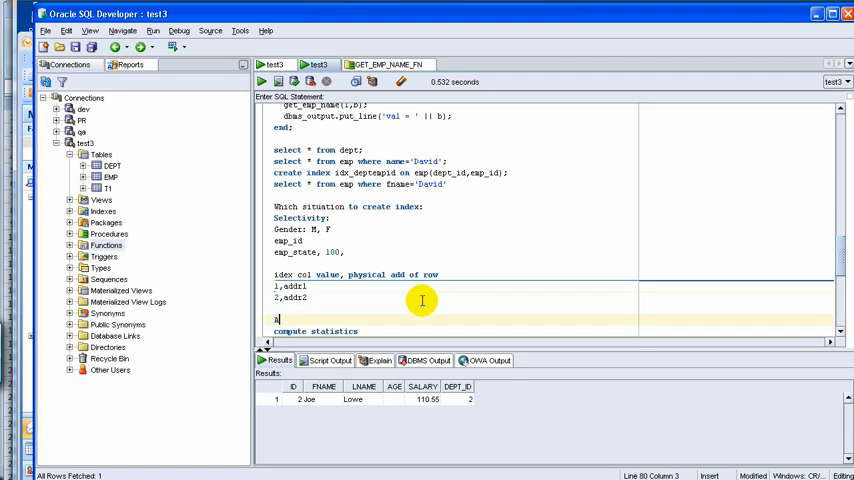
type("Analyze em")
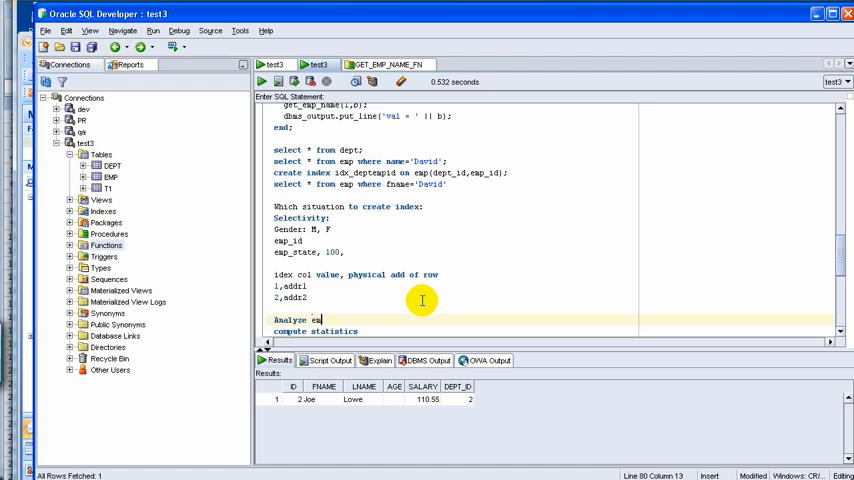
key("Delete")
type("ALTER INDEX index_name  REBUILD COMPUTE STATISTICS;")
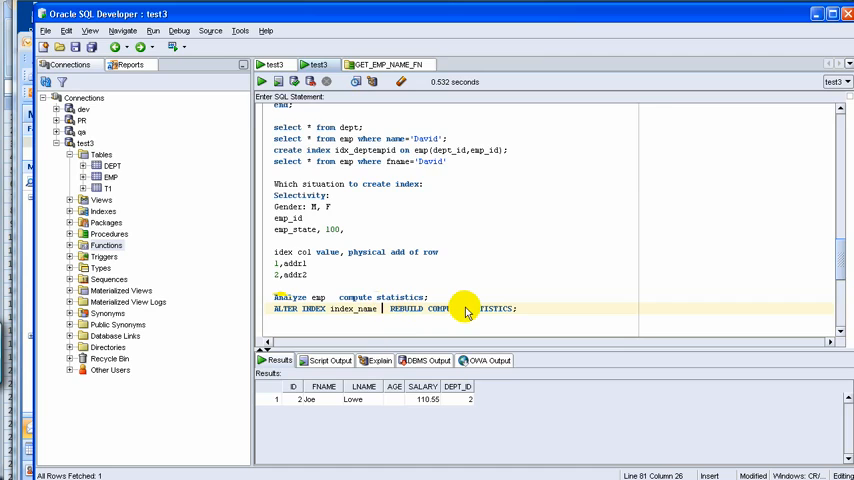
mouse_move(436, 312)
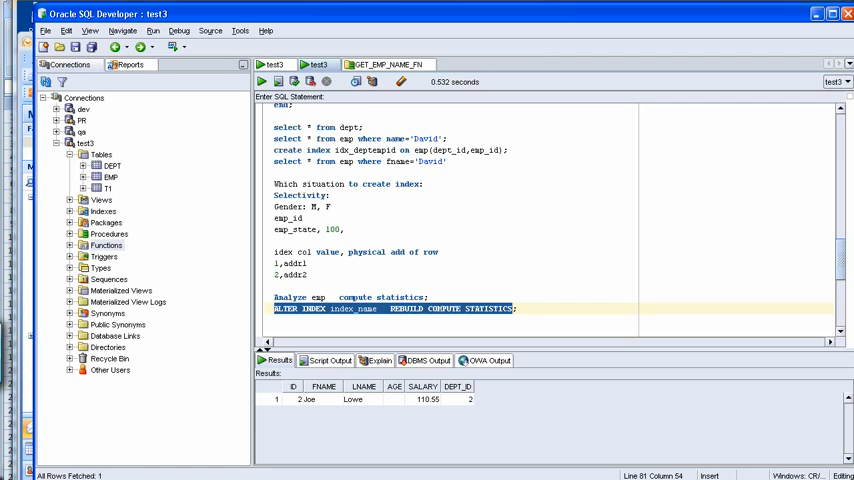
mouse_move(604, 262)
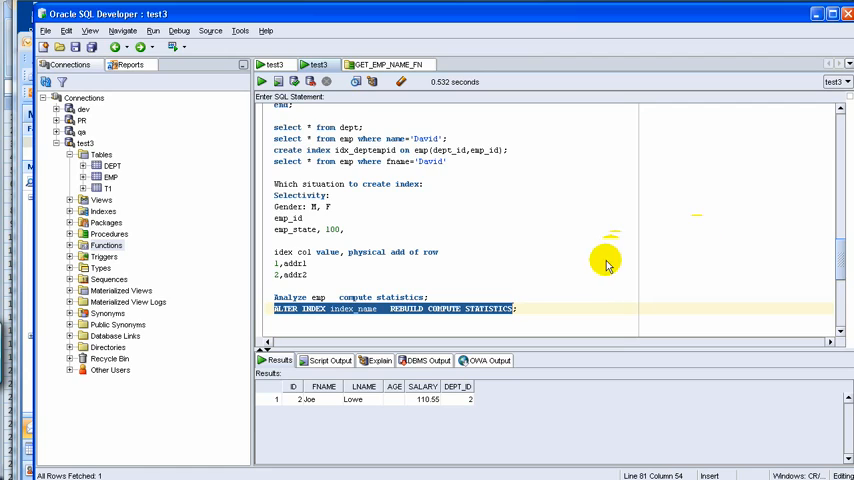
left_click(552, 308)
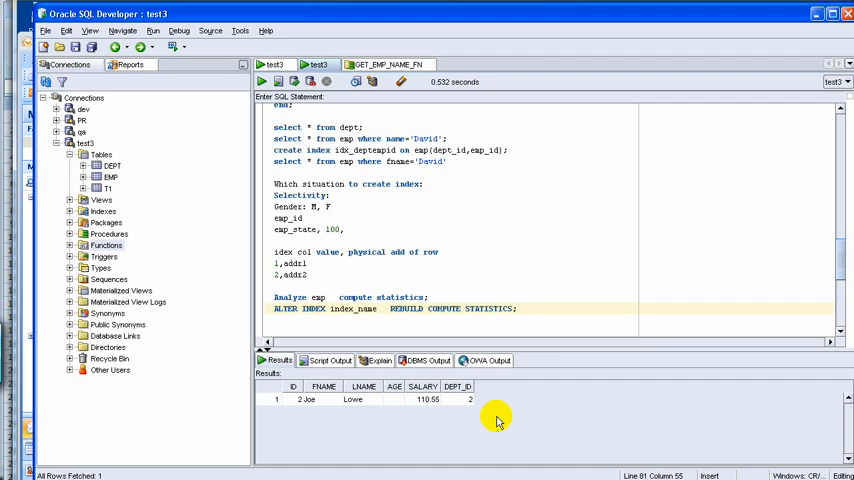
mouse_move(524, 344)
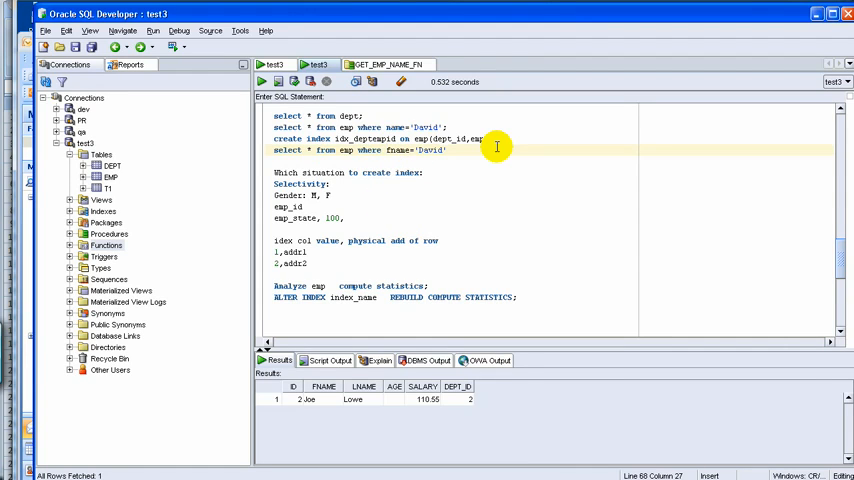
Step: Wrap the fname filter in upper() and select 'David' to adjust its case
type("upper(")
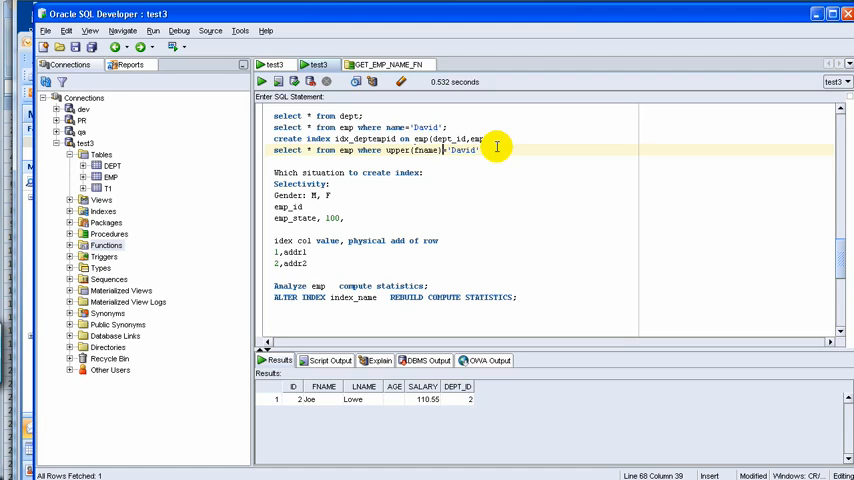
double_click(464, 150)
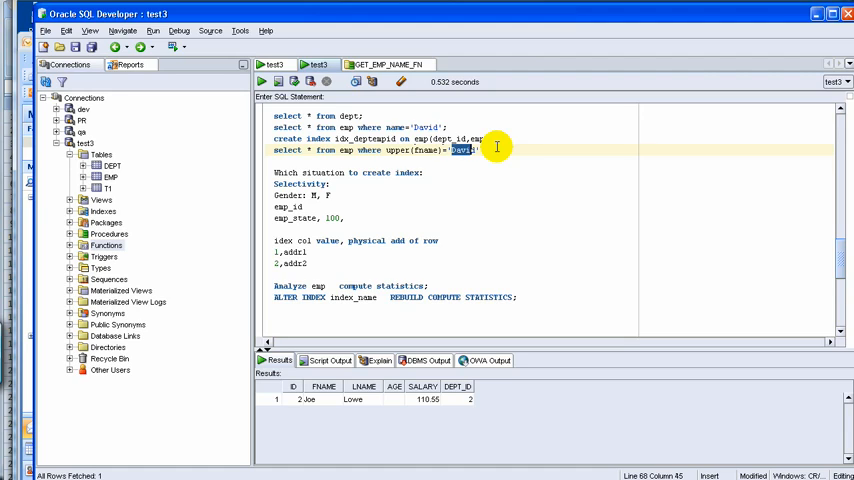